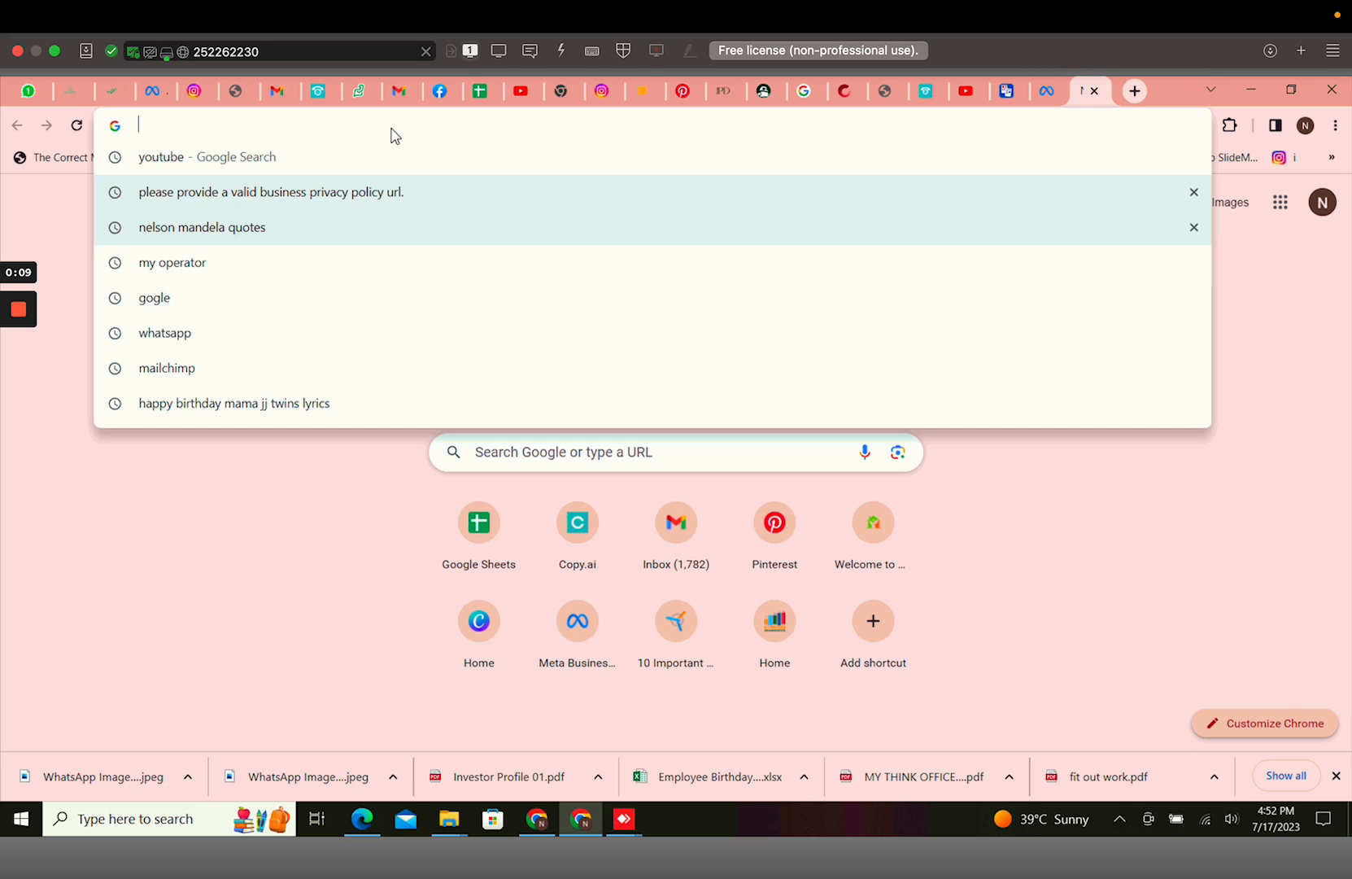
- Go to business.facebook.com via the 'bu' address-bar suggestion to reach Meta Business Suite
type("bu")
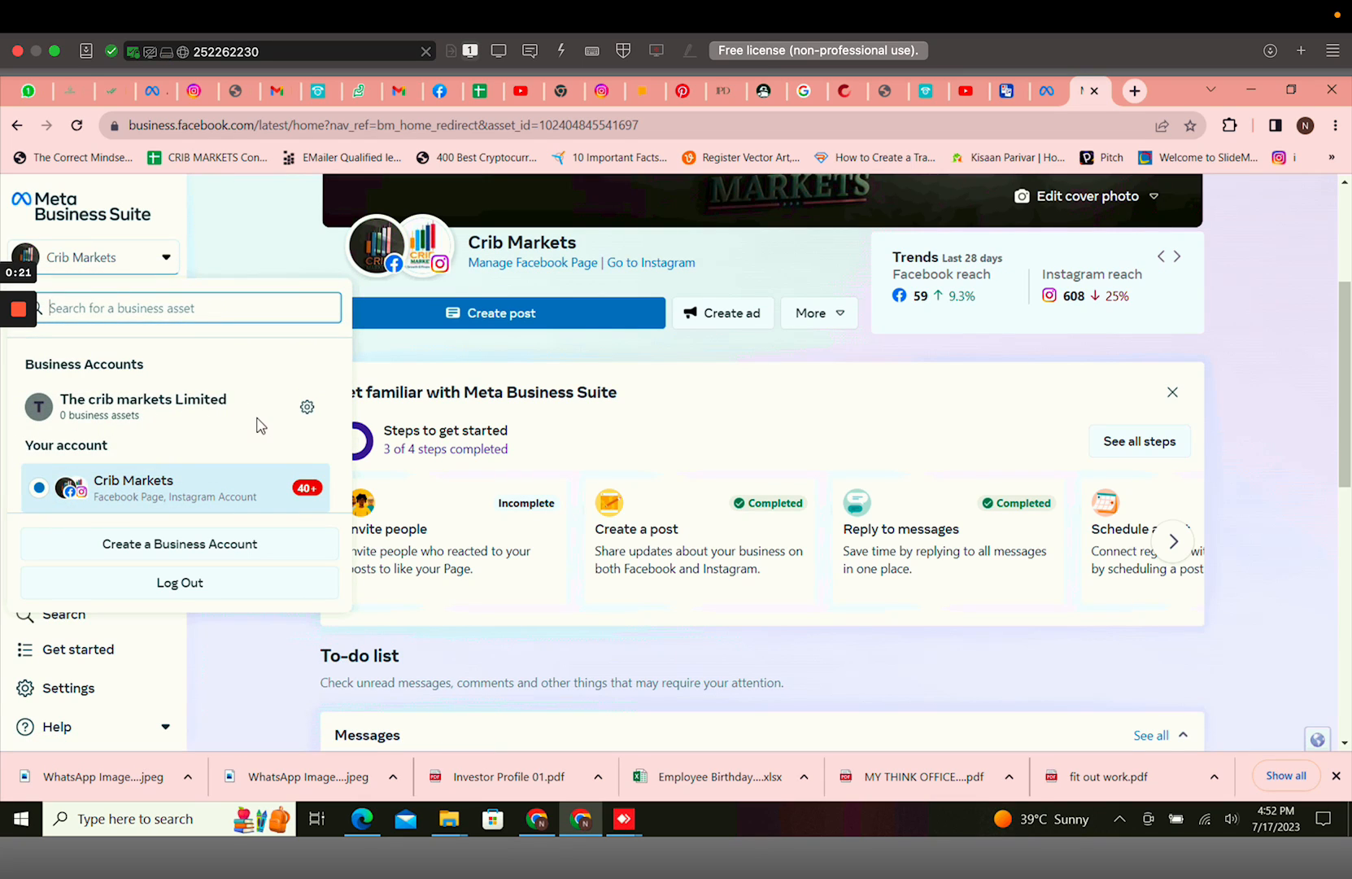
mouse_move(308, 407)
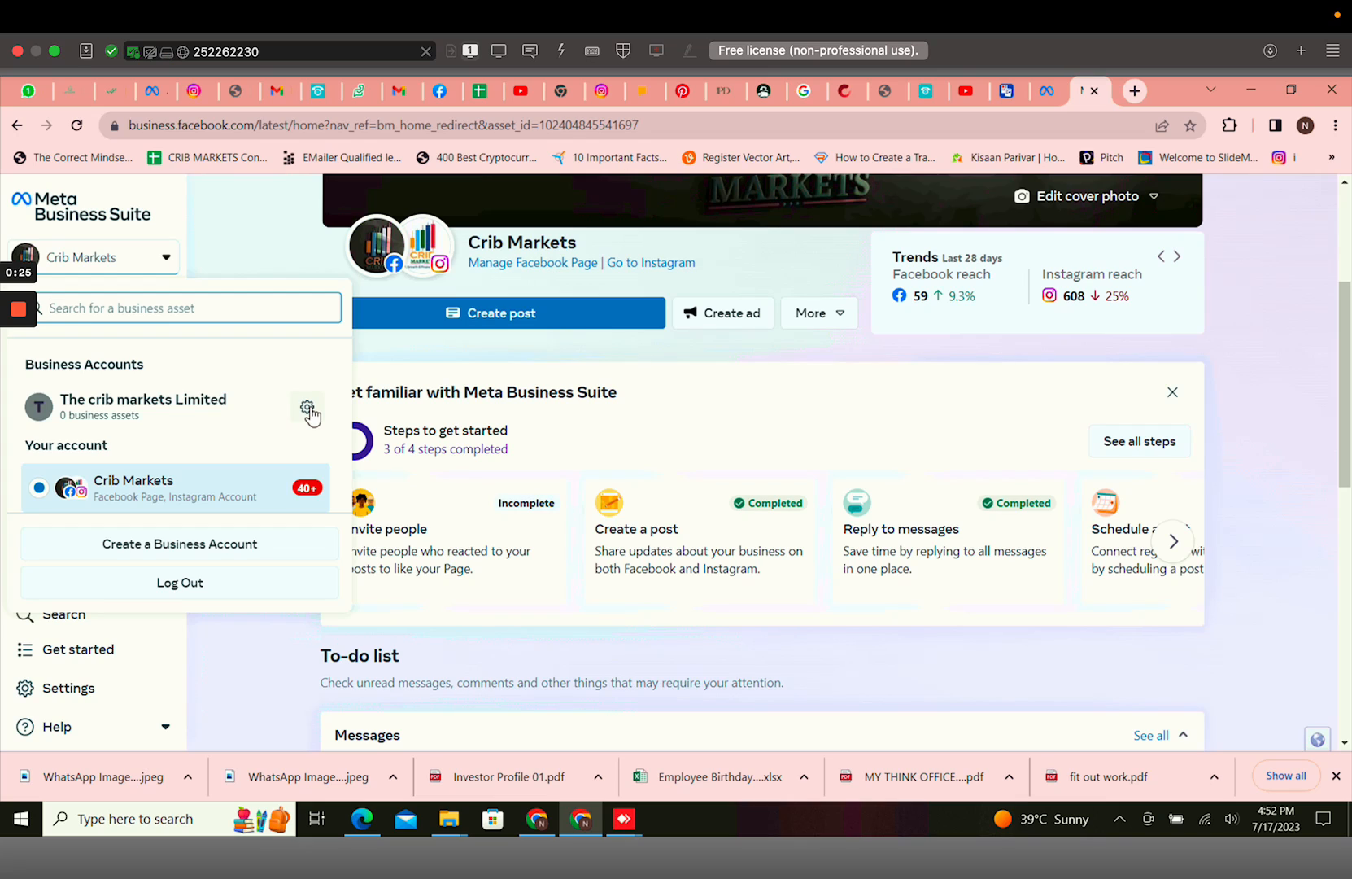
- Reach The crib markets Limited settings and proceed to secure the account with two-factor authentication
left_click(308, 407)
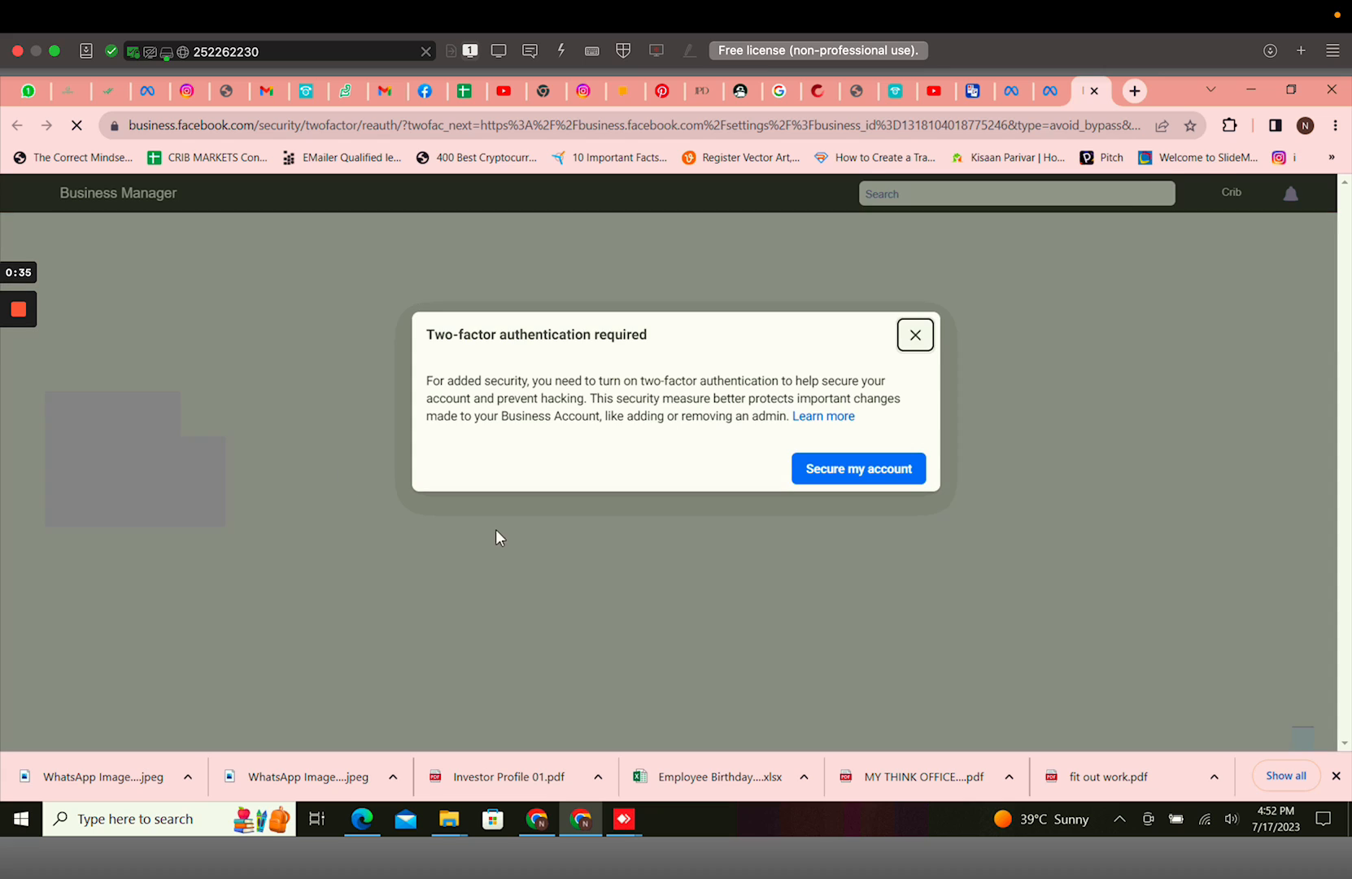
left_click(858, 469)
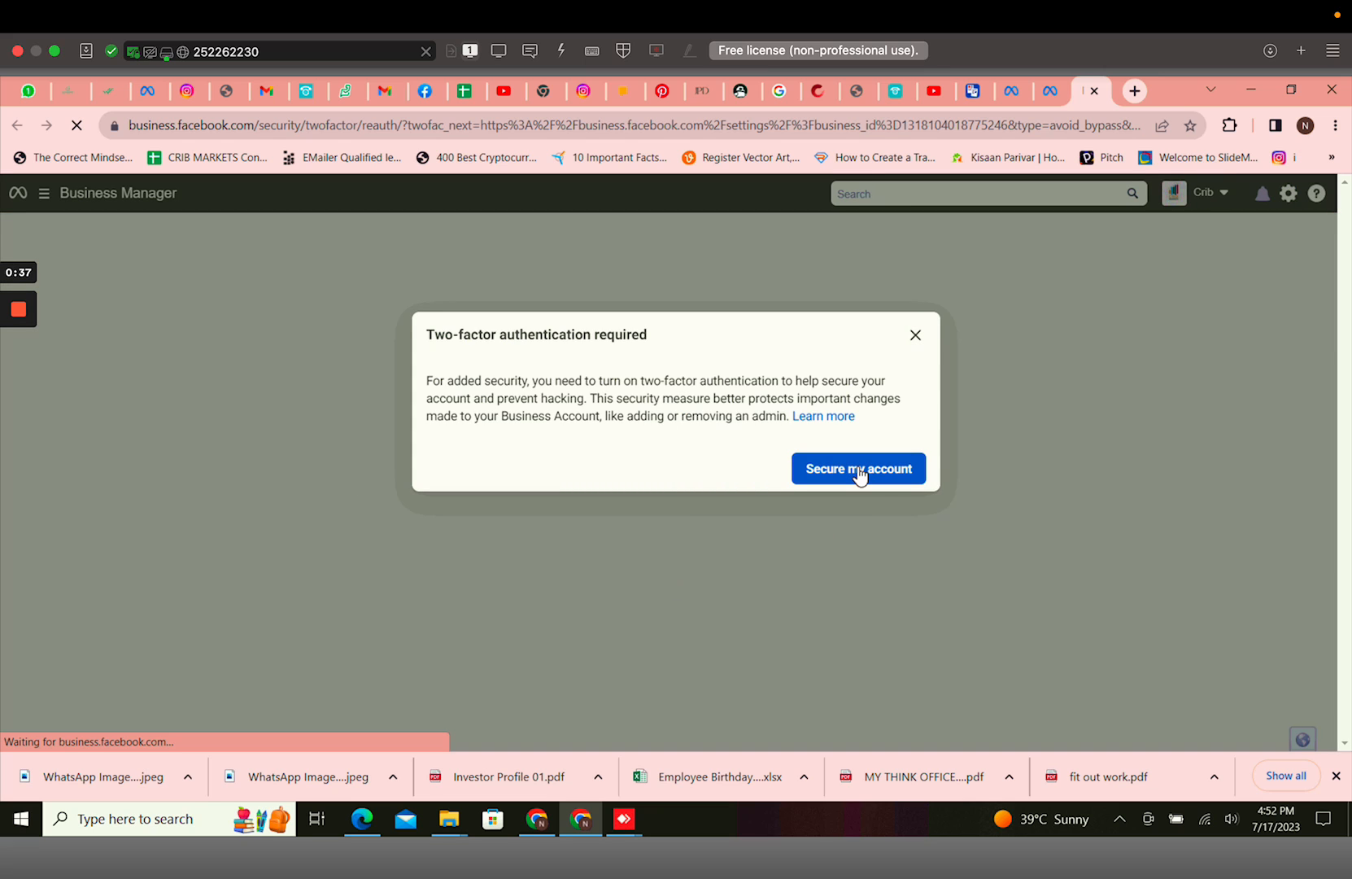
left_click(857, 469)
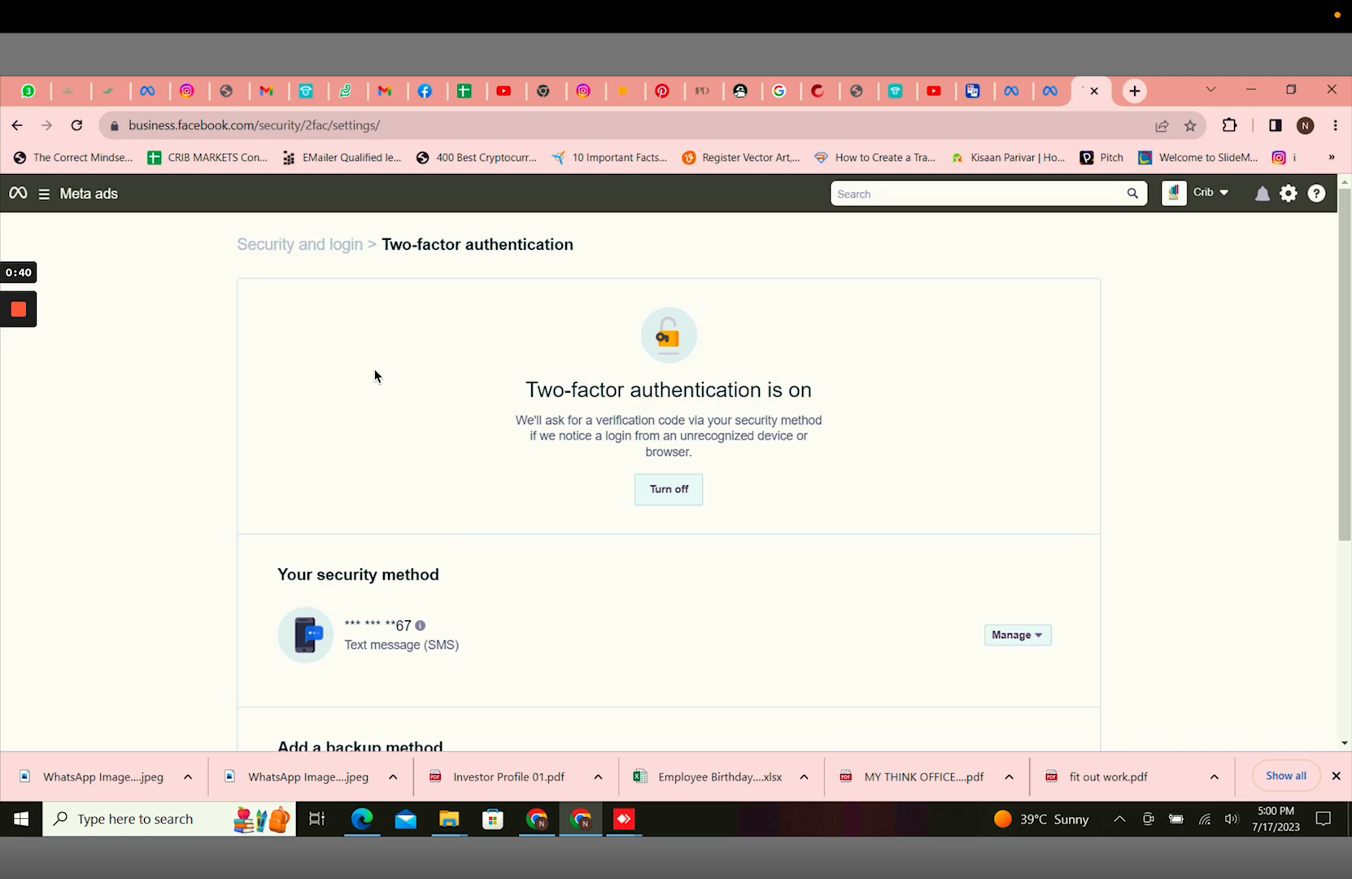
mouse_move(391, 611)
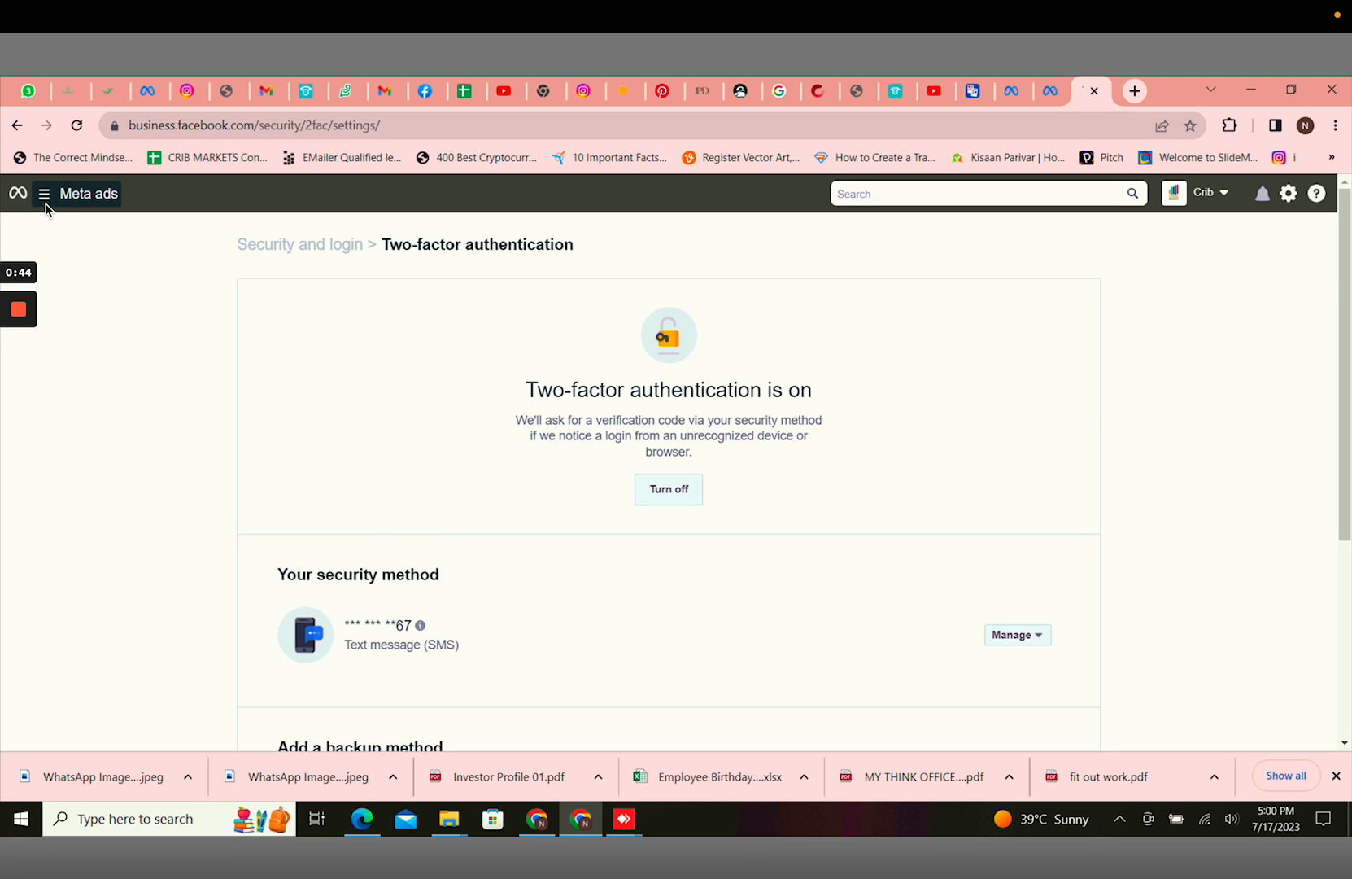
mouse_move(46, 193)
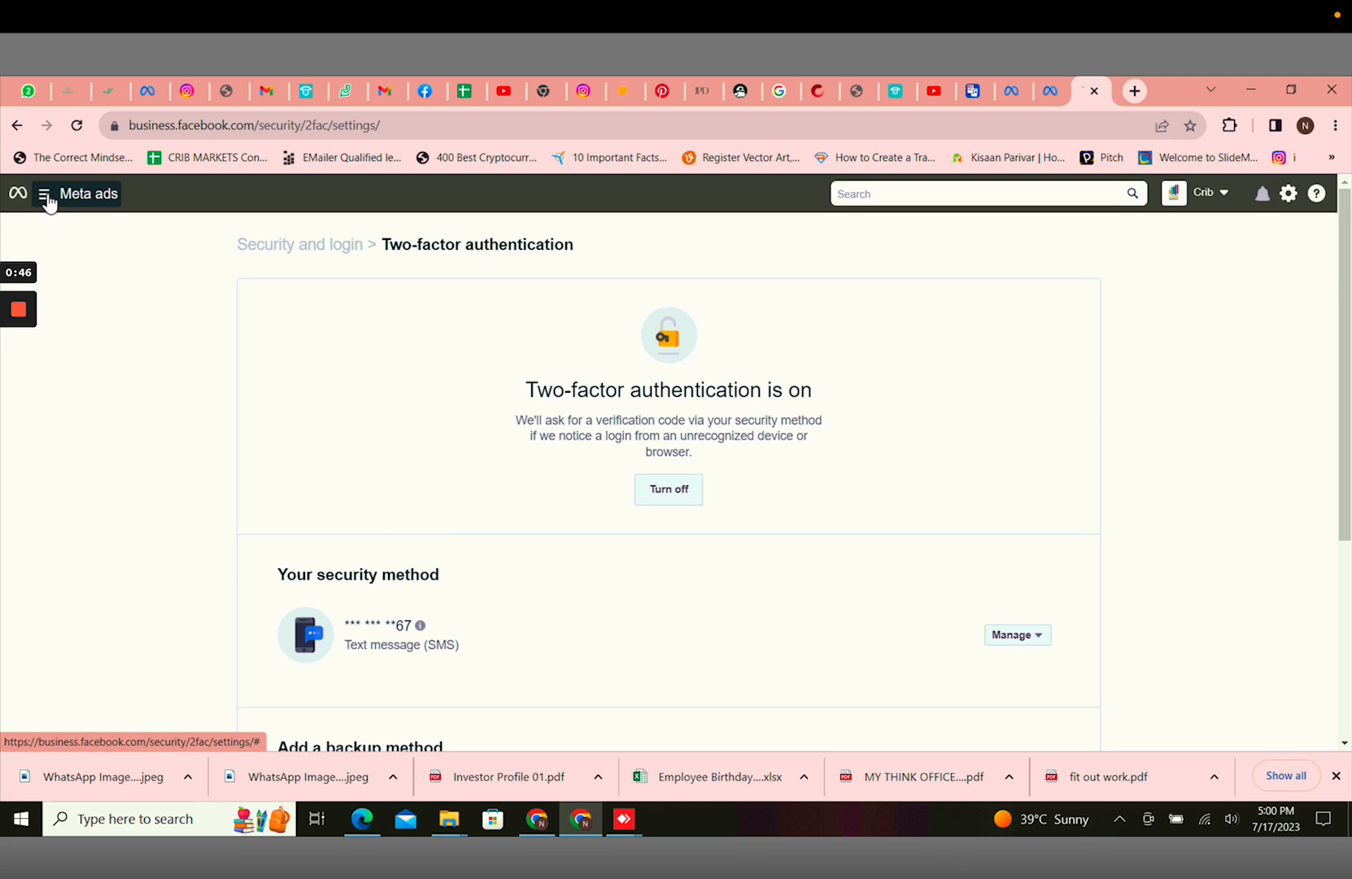
left_click(45, 194)
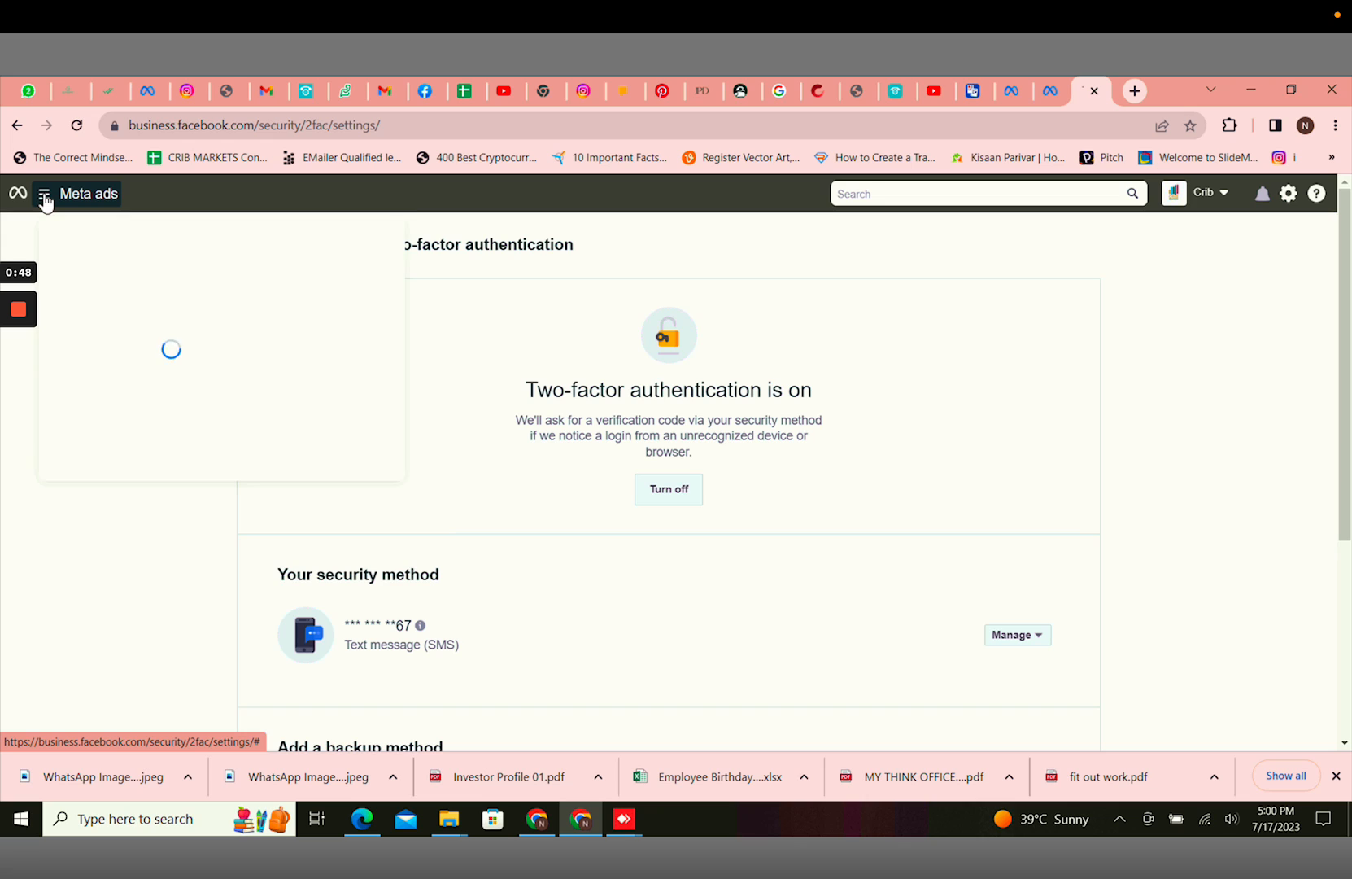
left_click(76, 125)
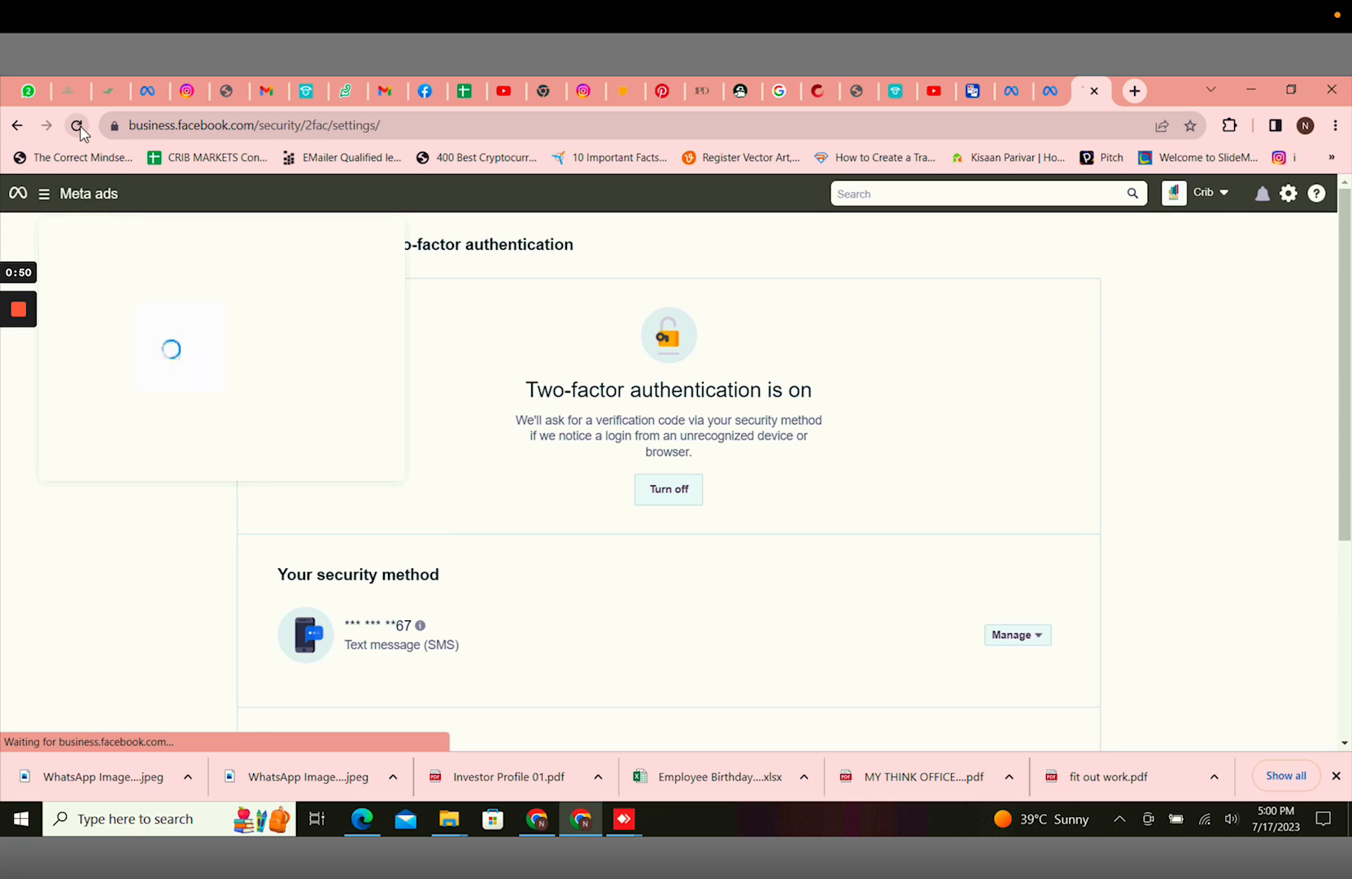
left_click(77, 125)
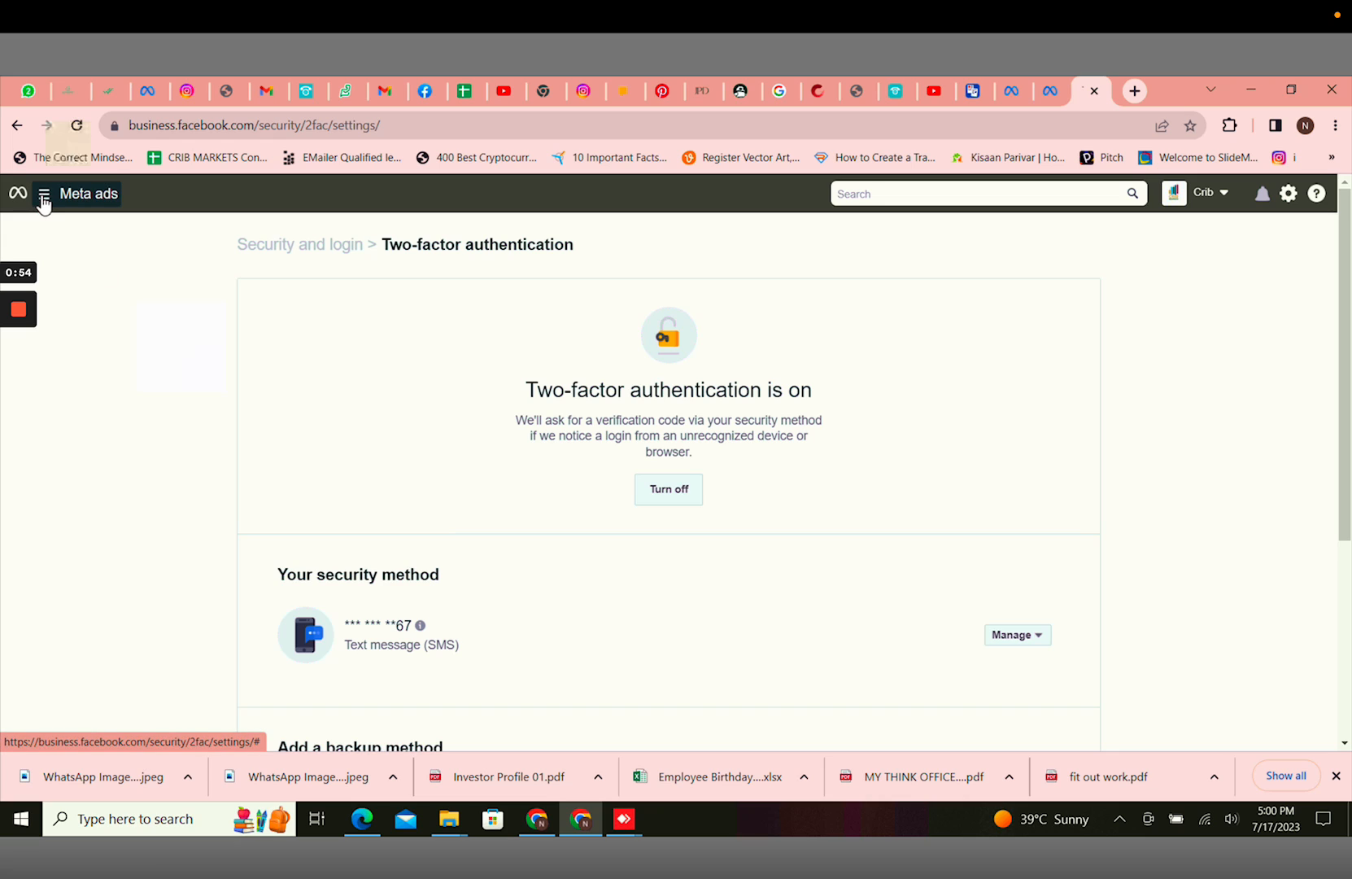
left_click(44, 194)
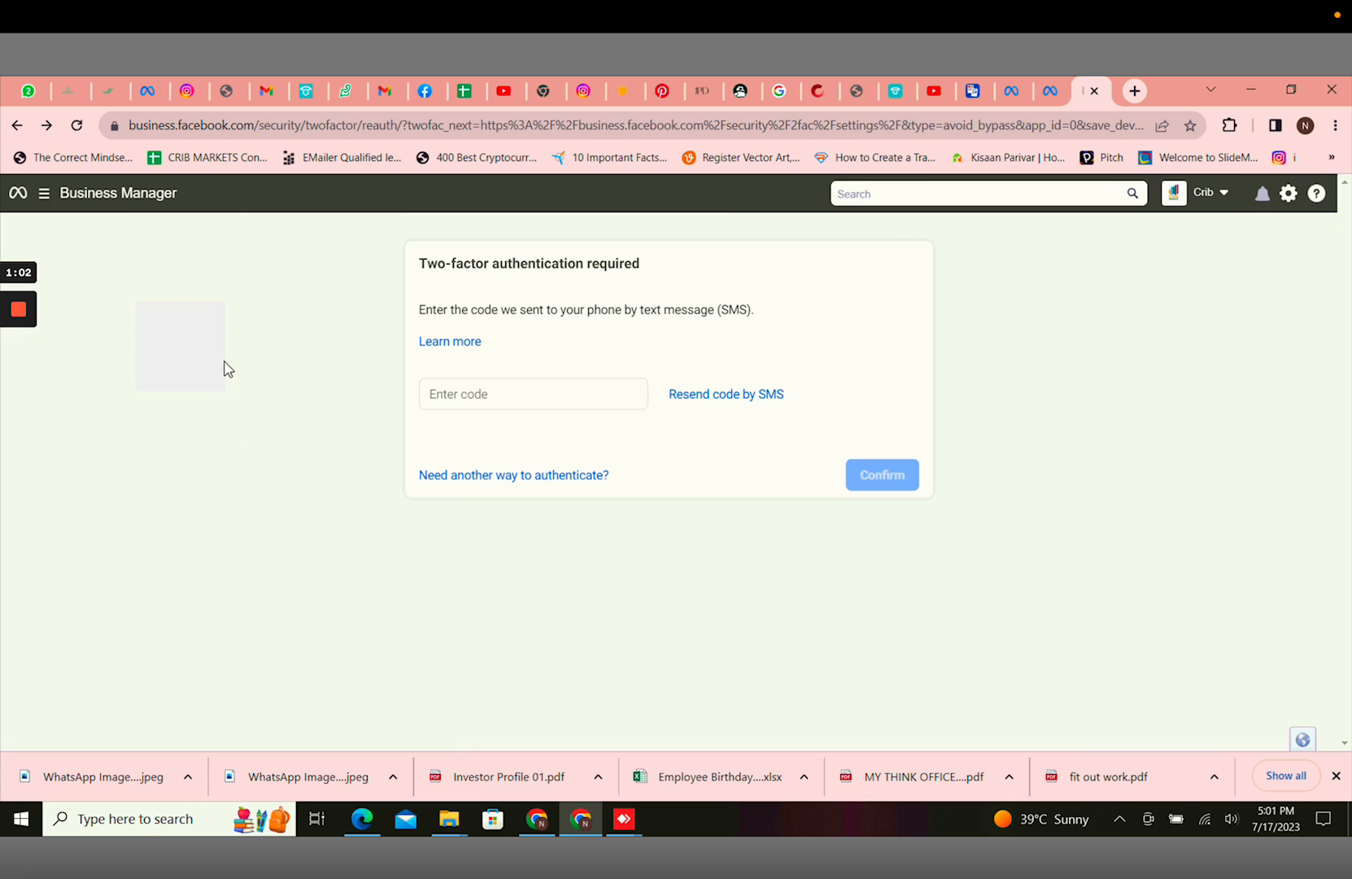
- Confirm past the SMS code check to land on Business settings > People
left_click(42, 194)
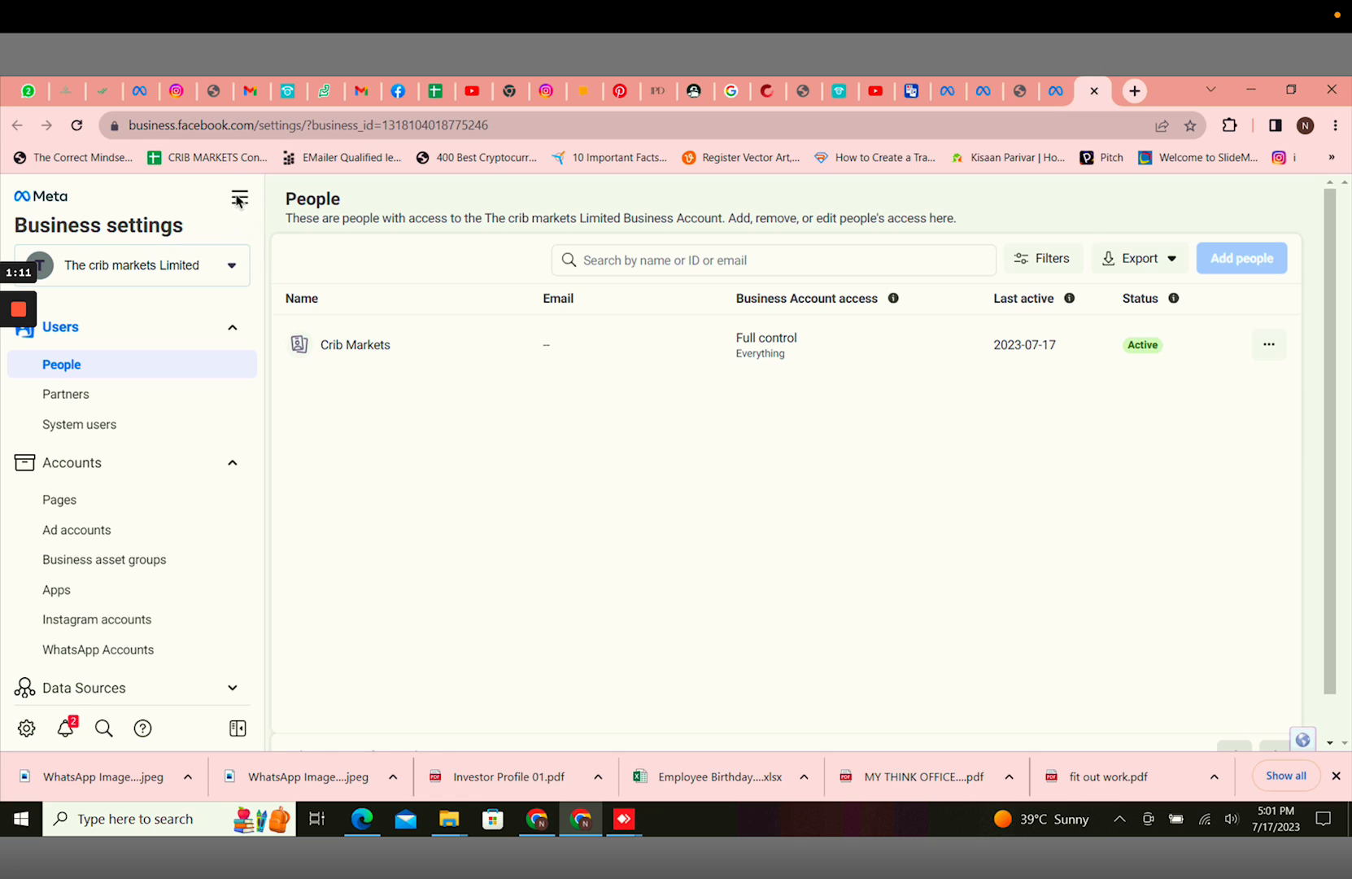
- Go to Account Quality under Manage business from the All tools menu
left_click(239, 197)
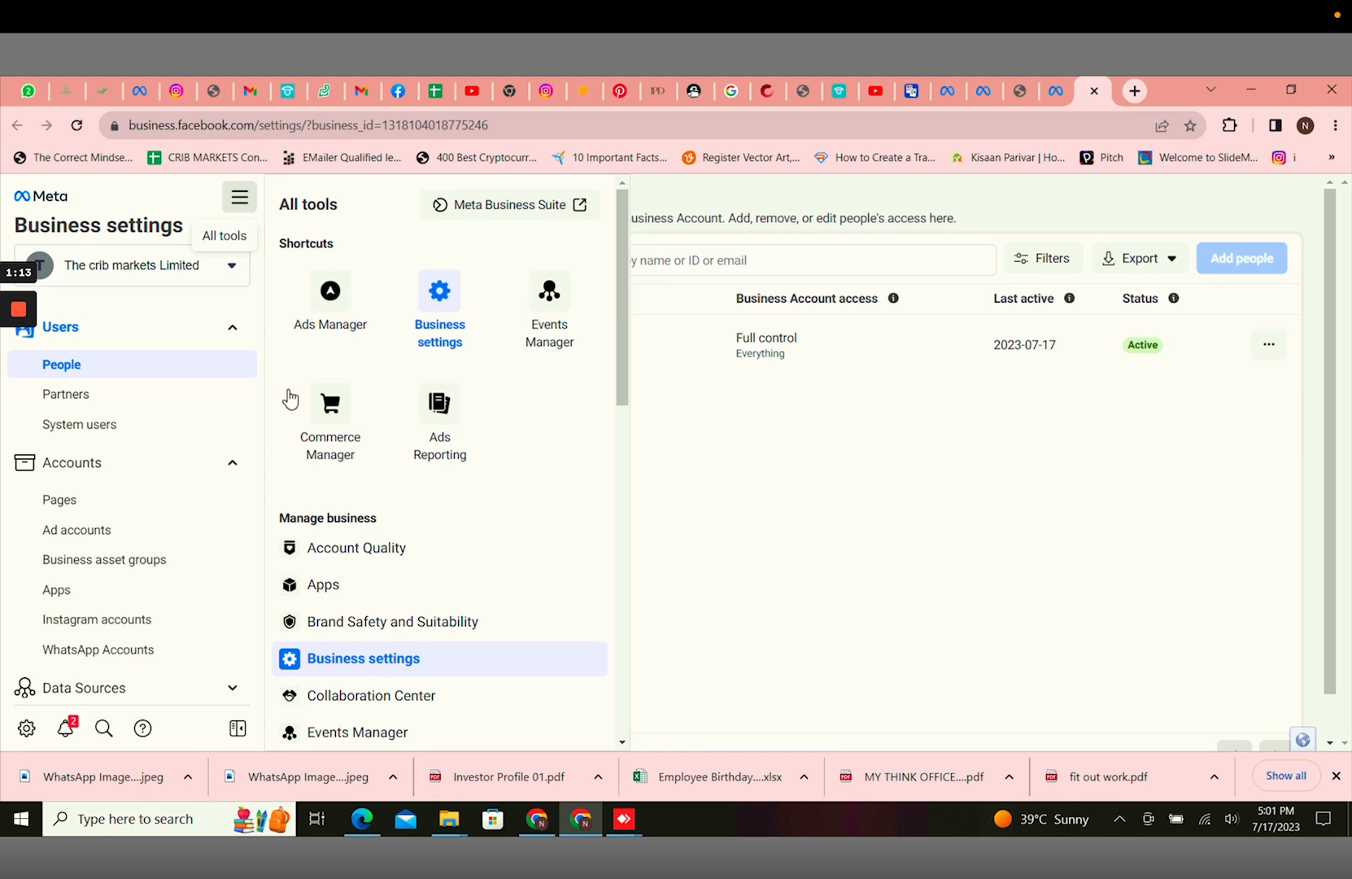
left_click(355, 549)
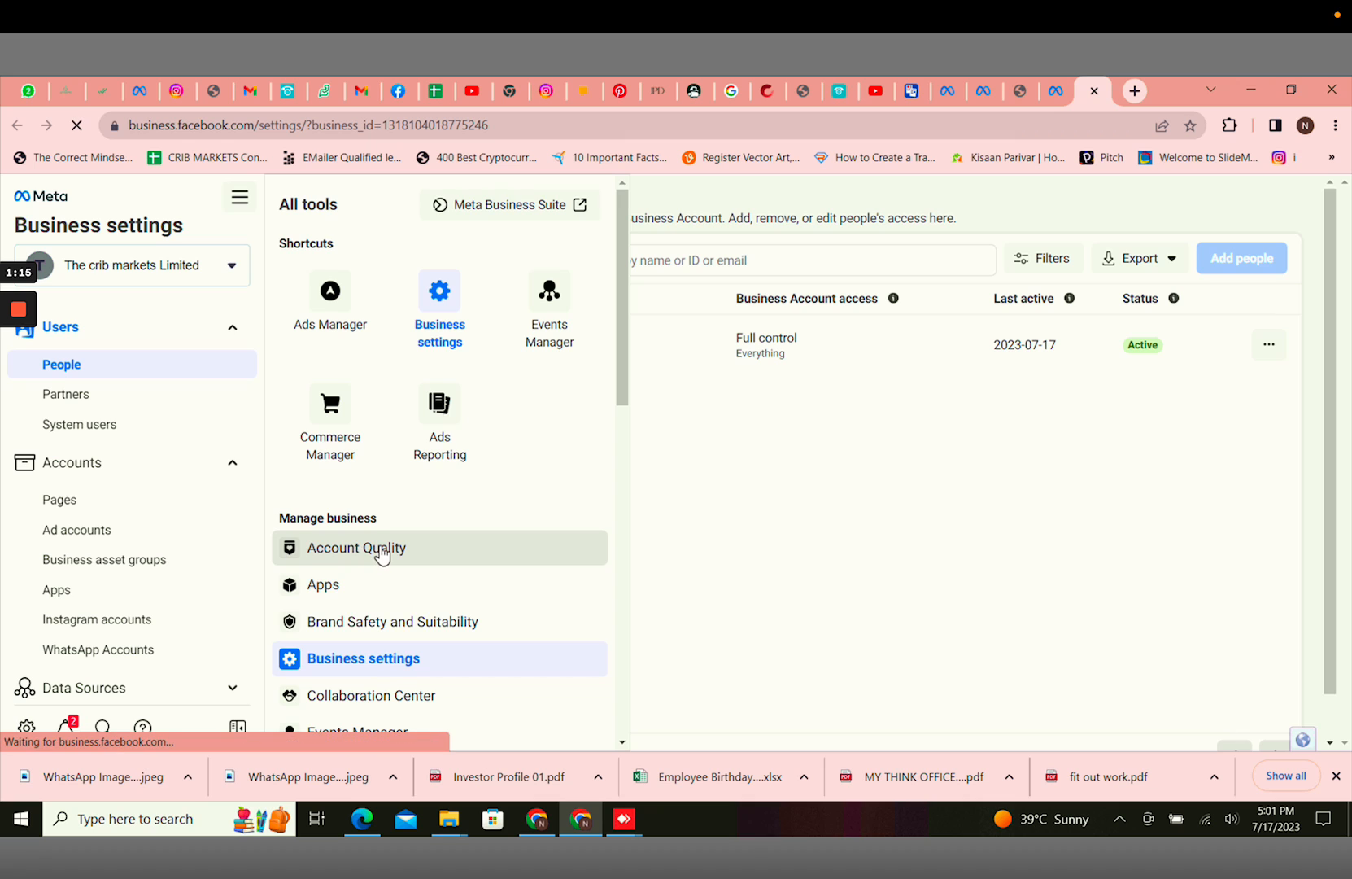
left_click(355, 548)
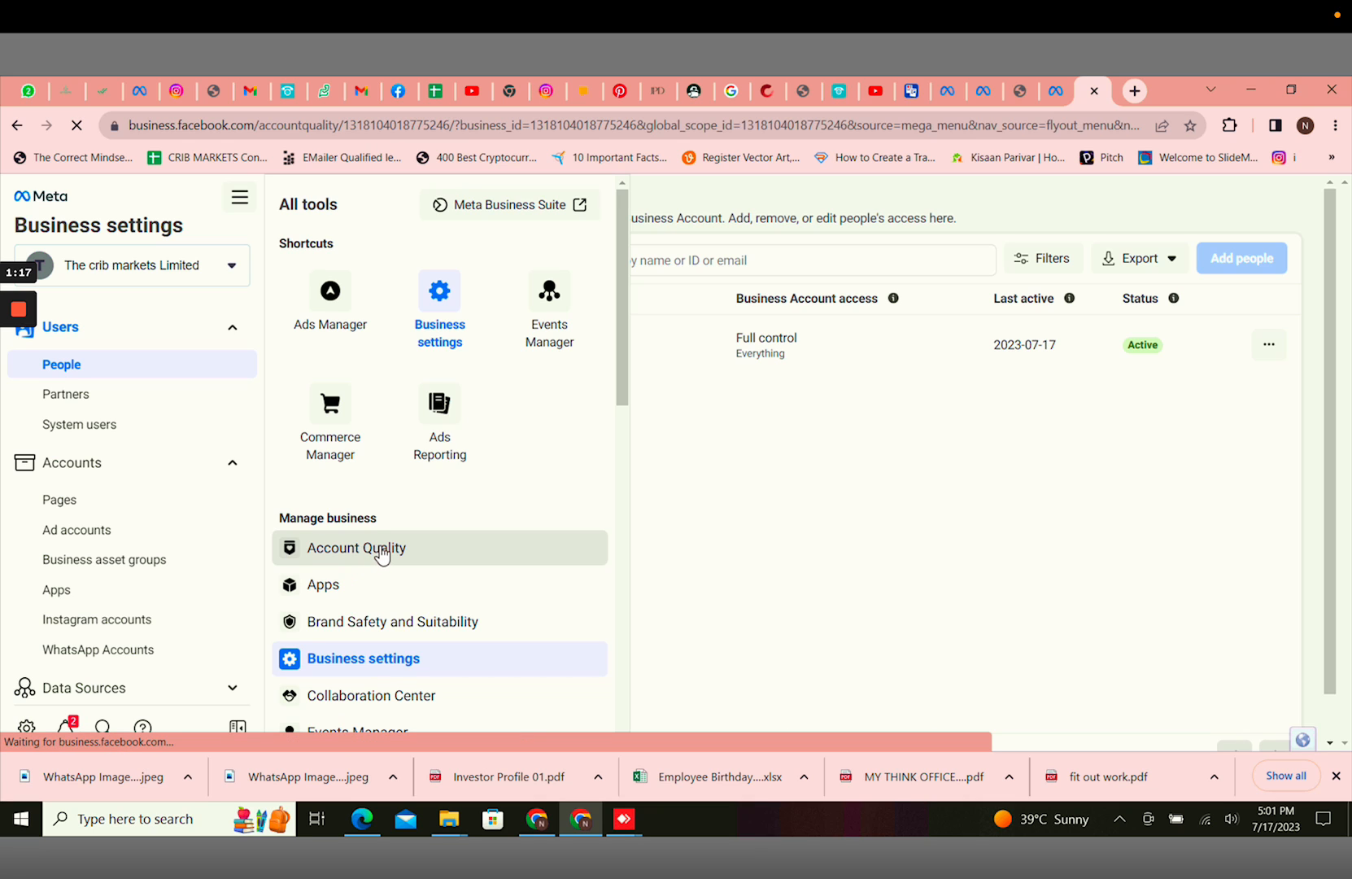
left_click(355, 548)
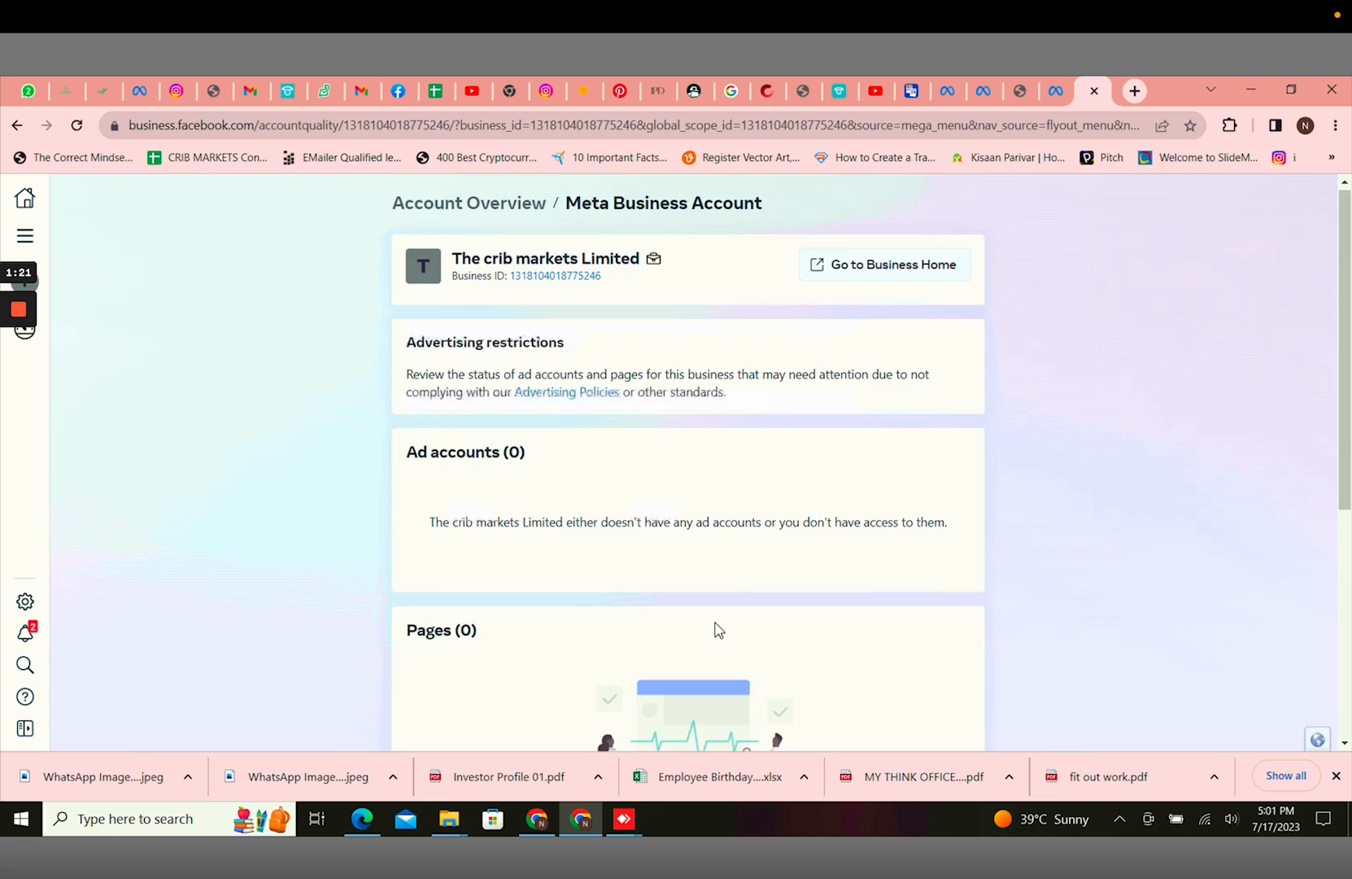
- Scroll down to the WhatsApp accounts showing Crib Markets Limited marked Account Disabled
scroll("down", 3)
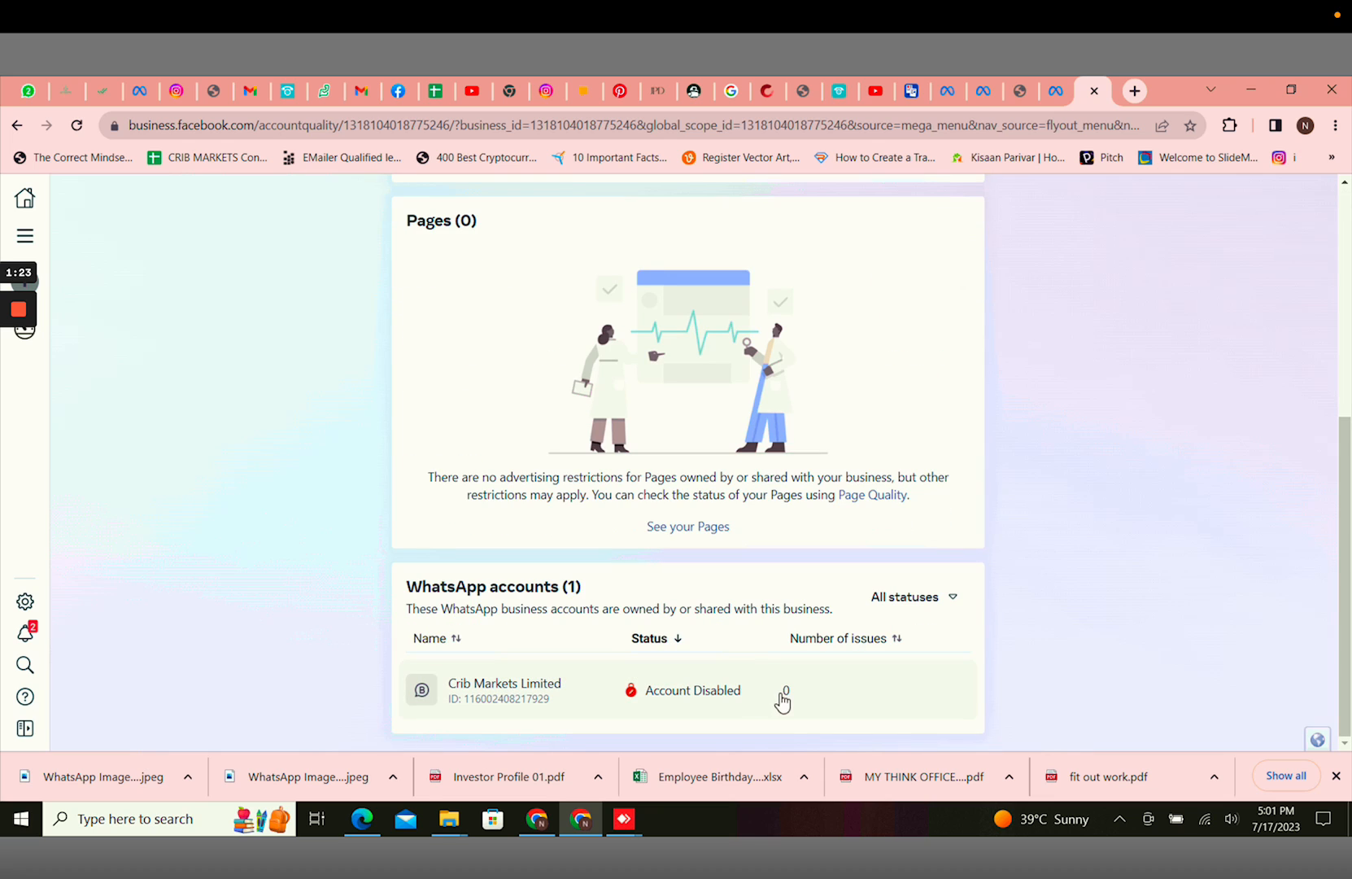
mouse_move(681, 698)
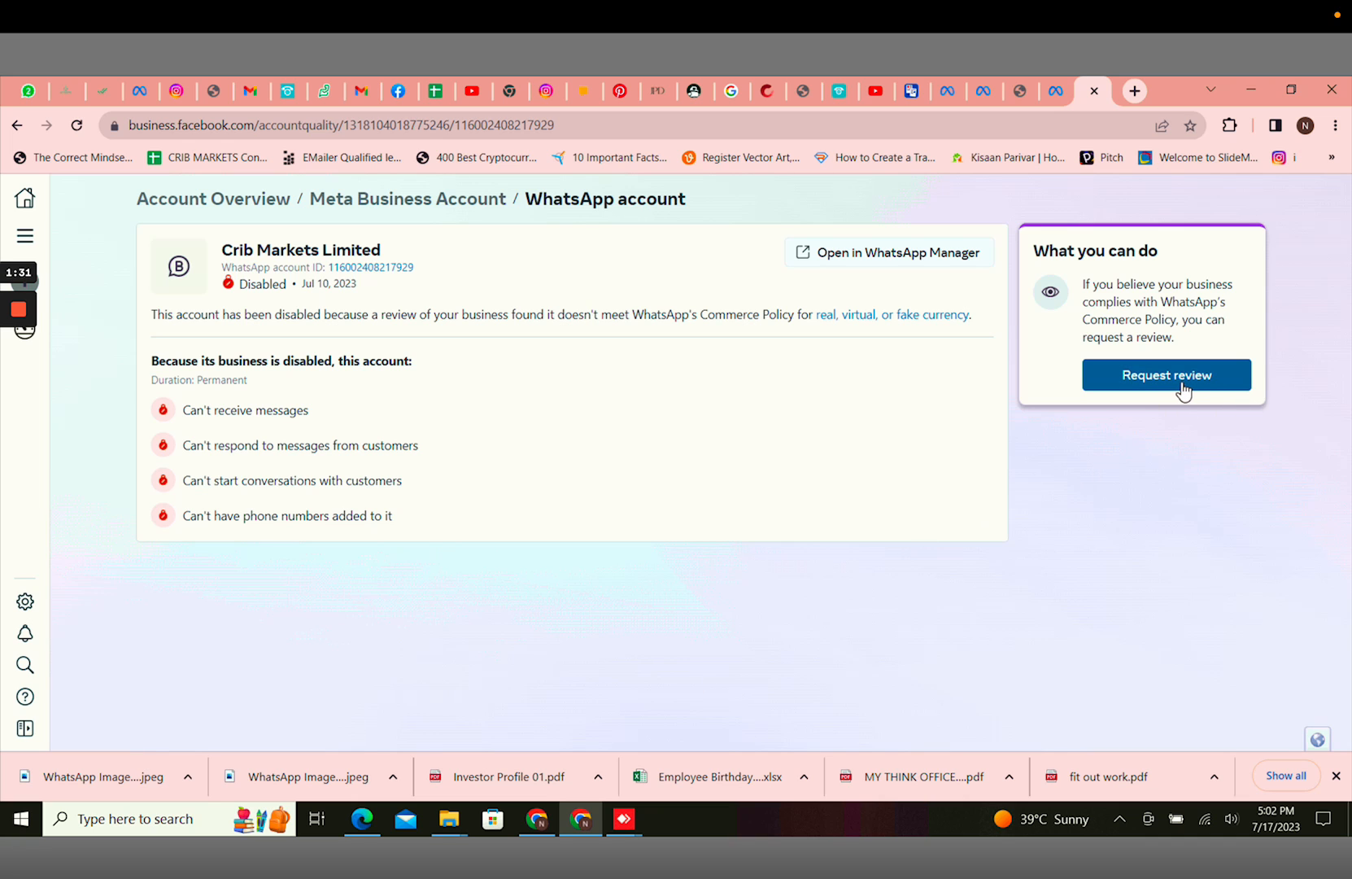
- Start a review request and enter the note 'we are a legit organisation' in the details box
left_click(1167, 374)
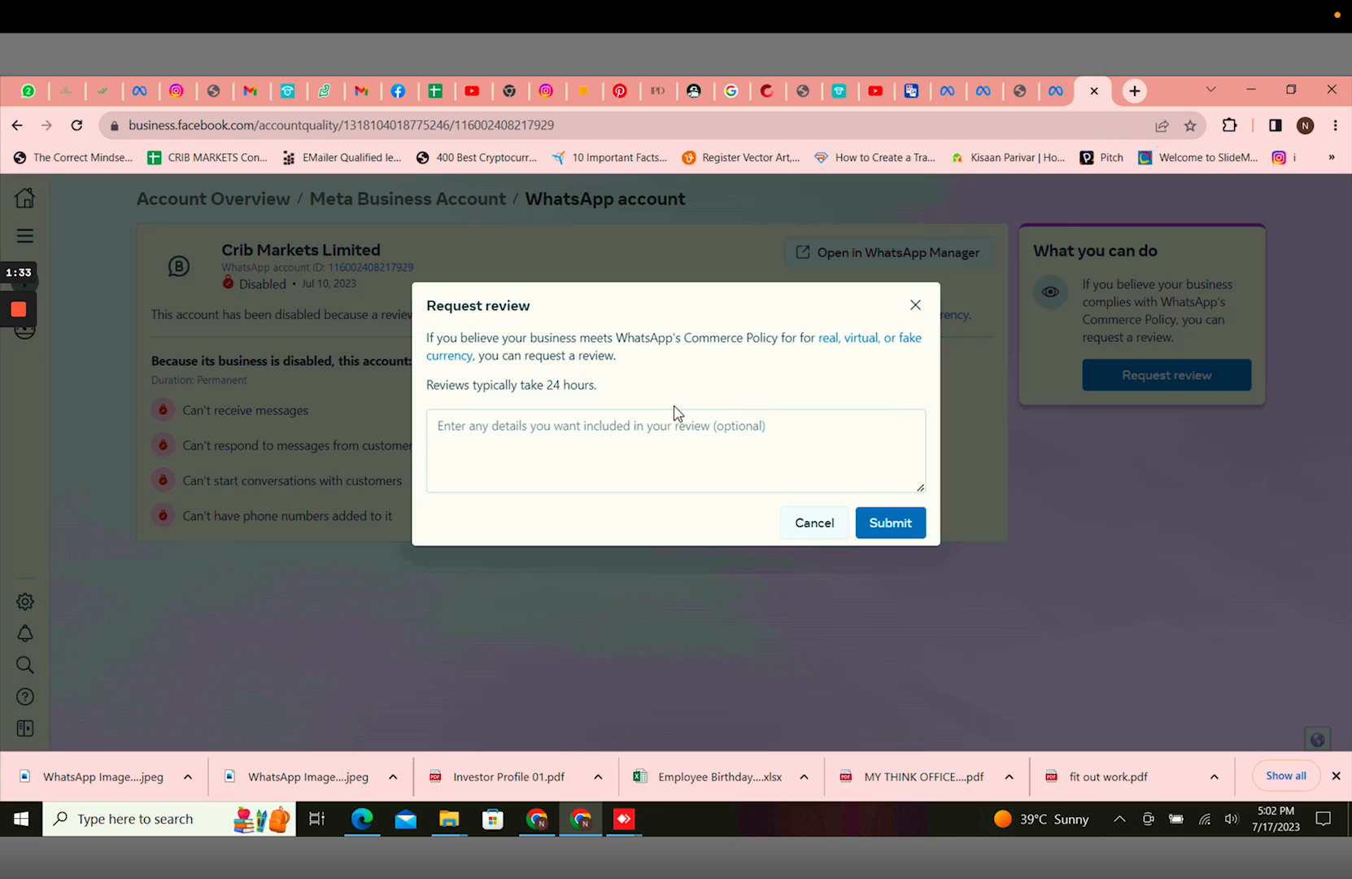
left_click(623, 459)
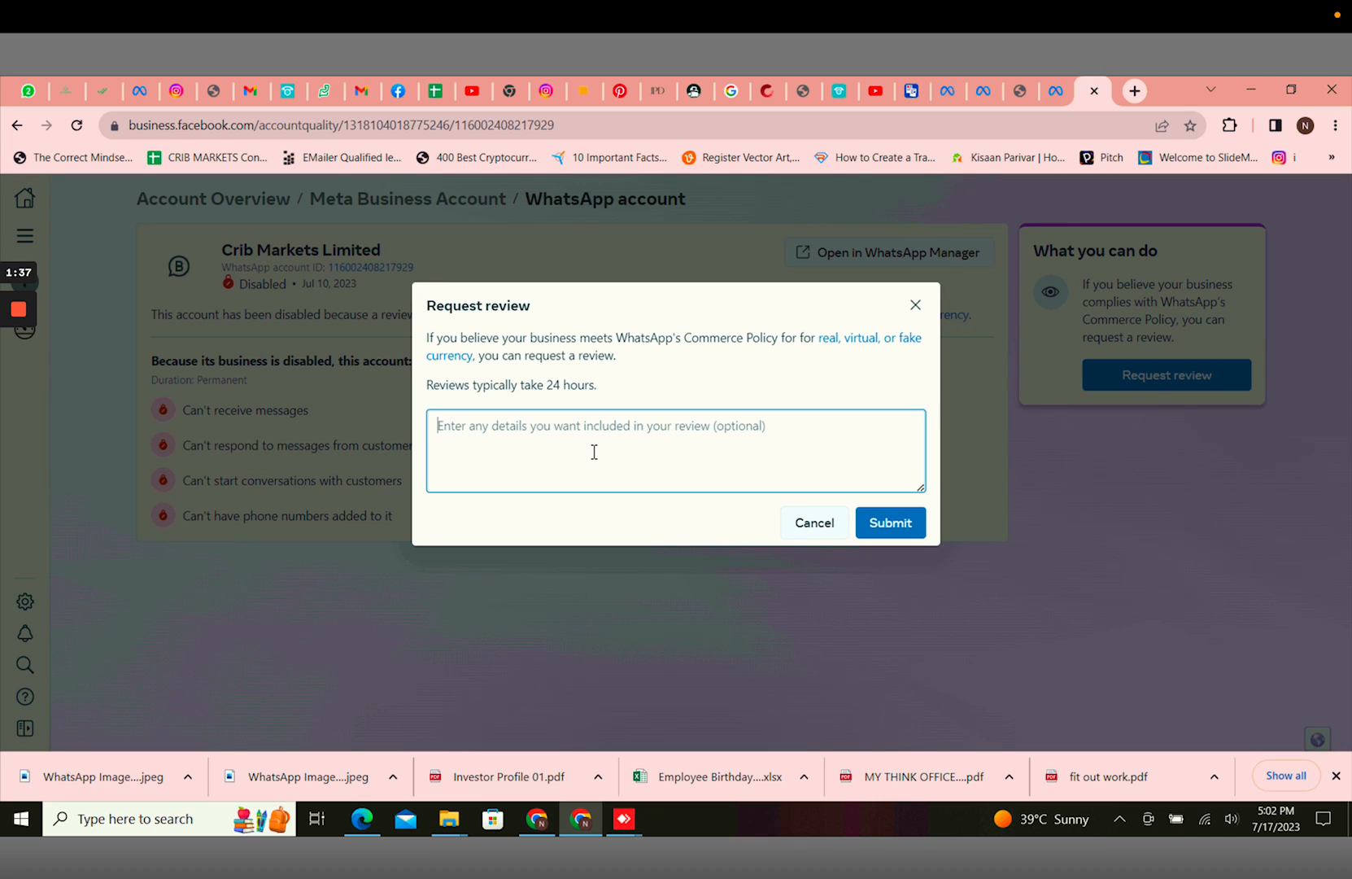
type("we ar")
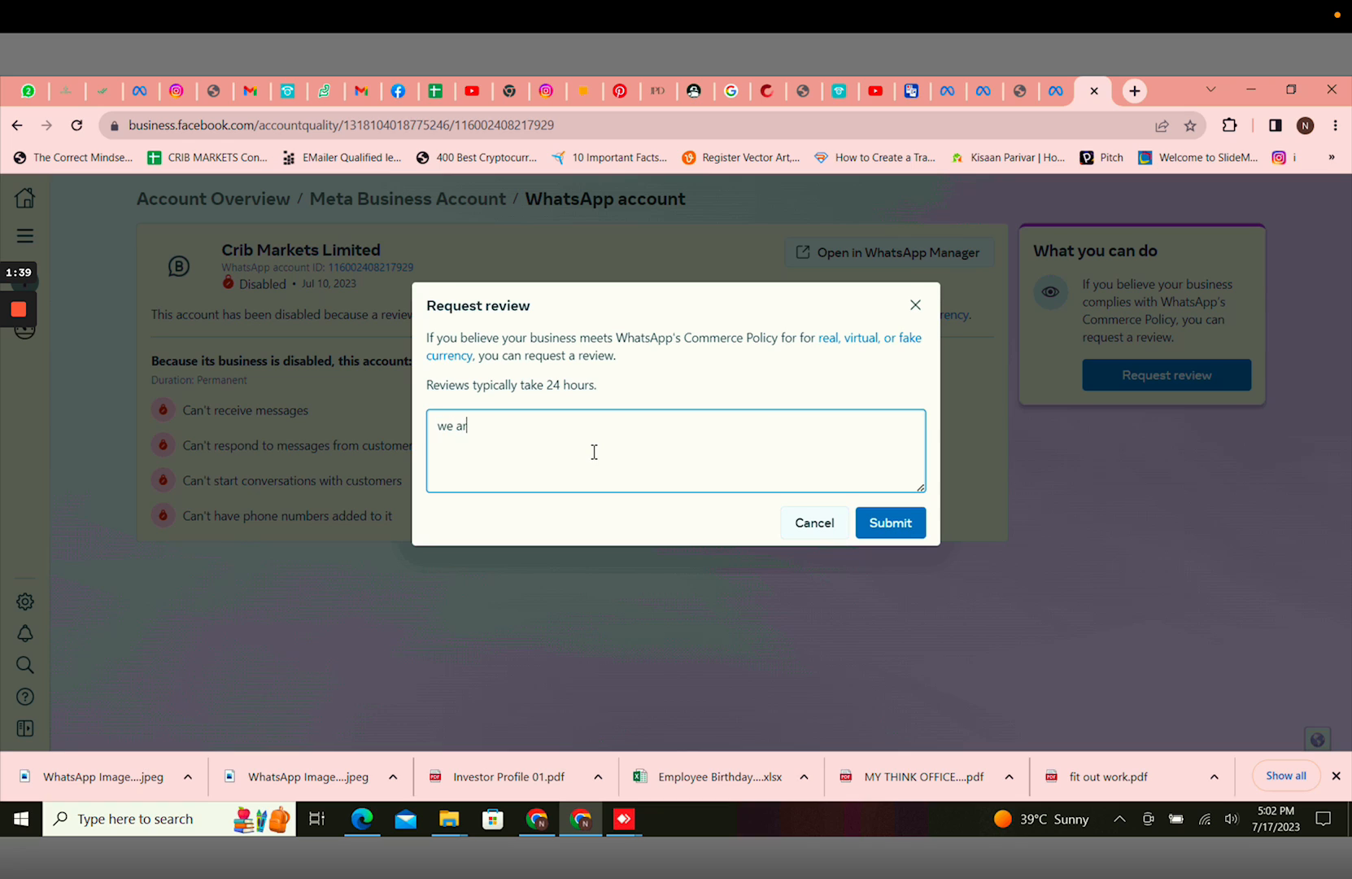
type("e a legi")
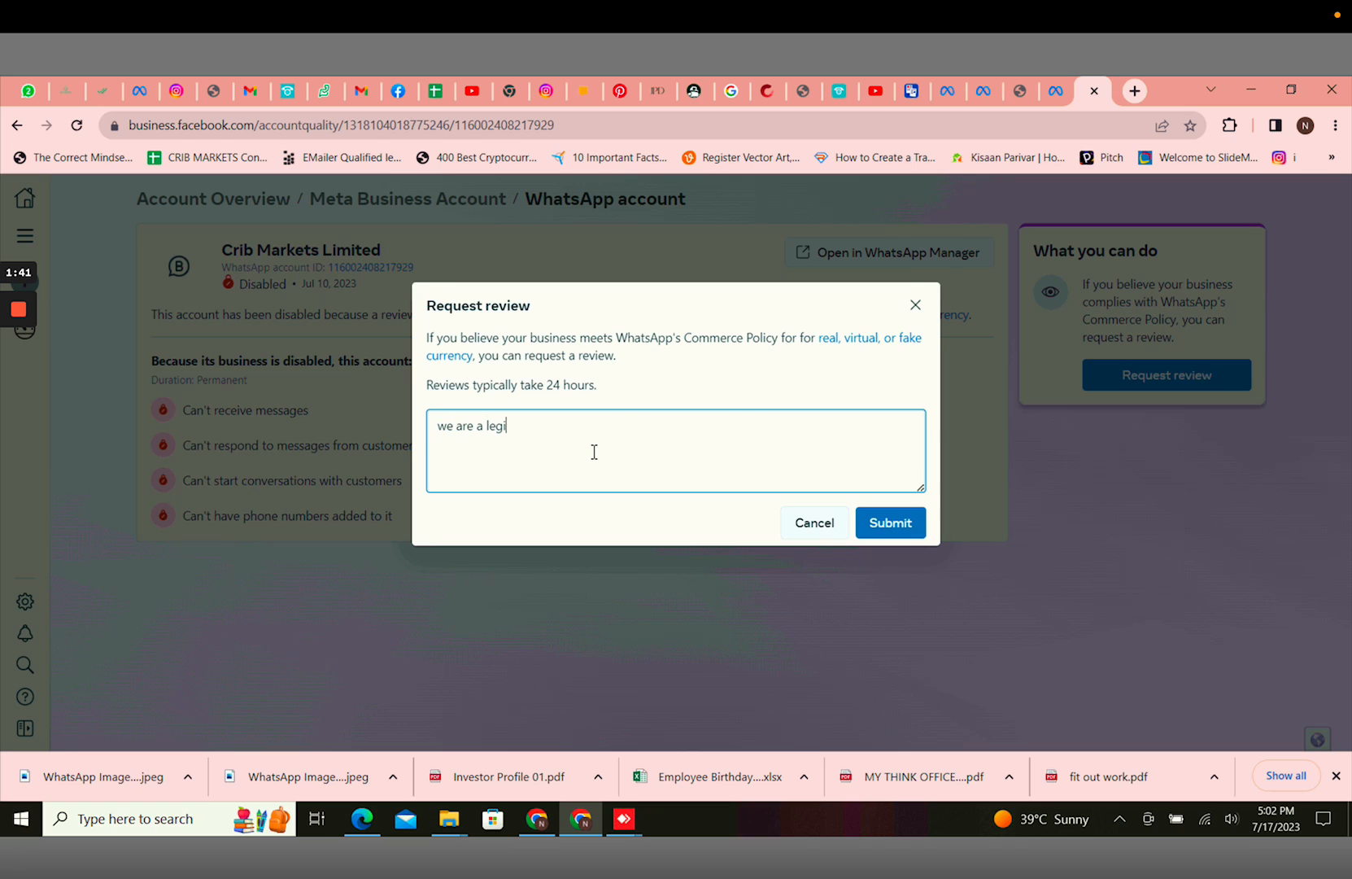
type("t organos")
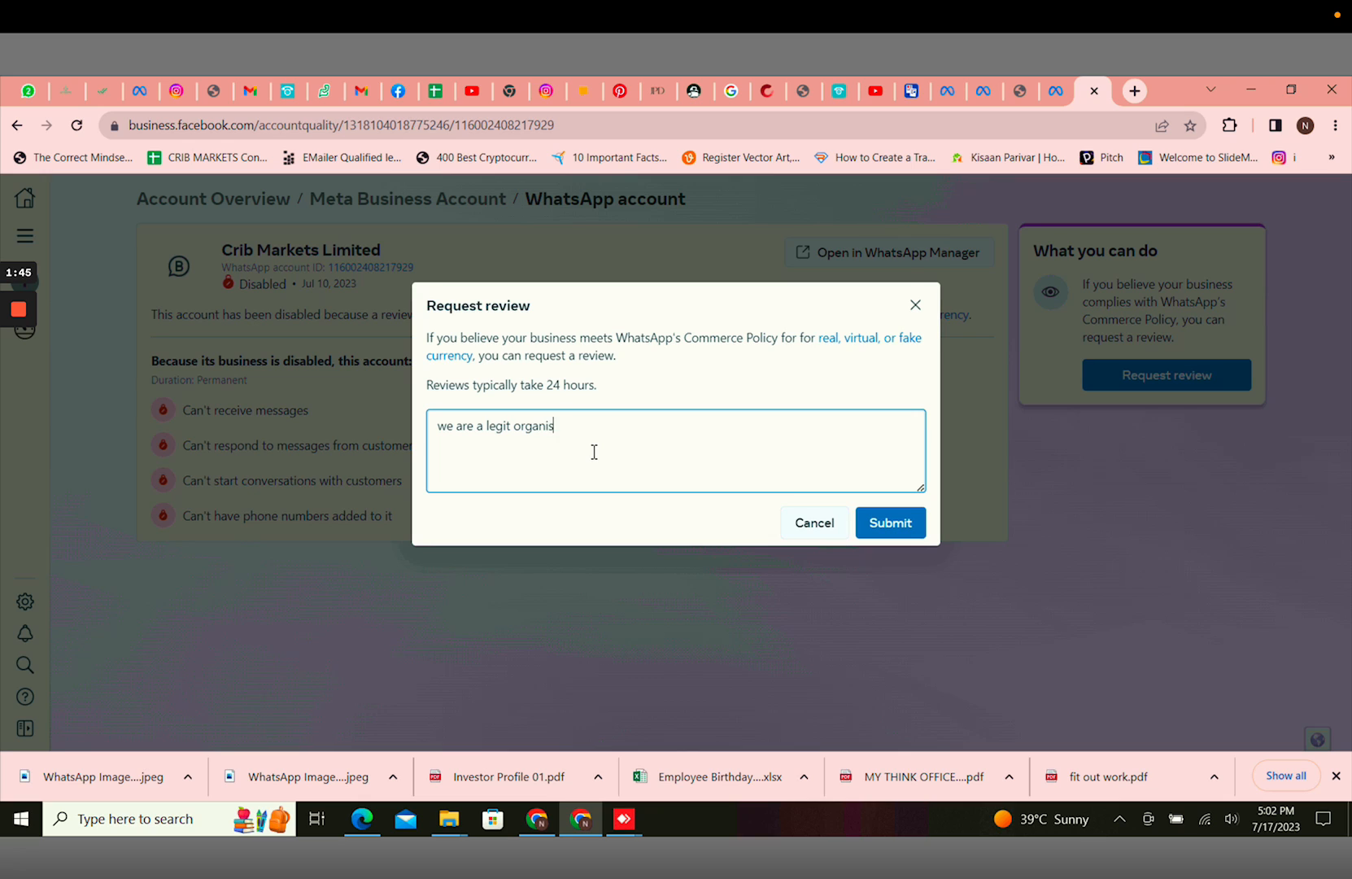
type("ation")
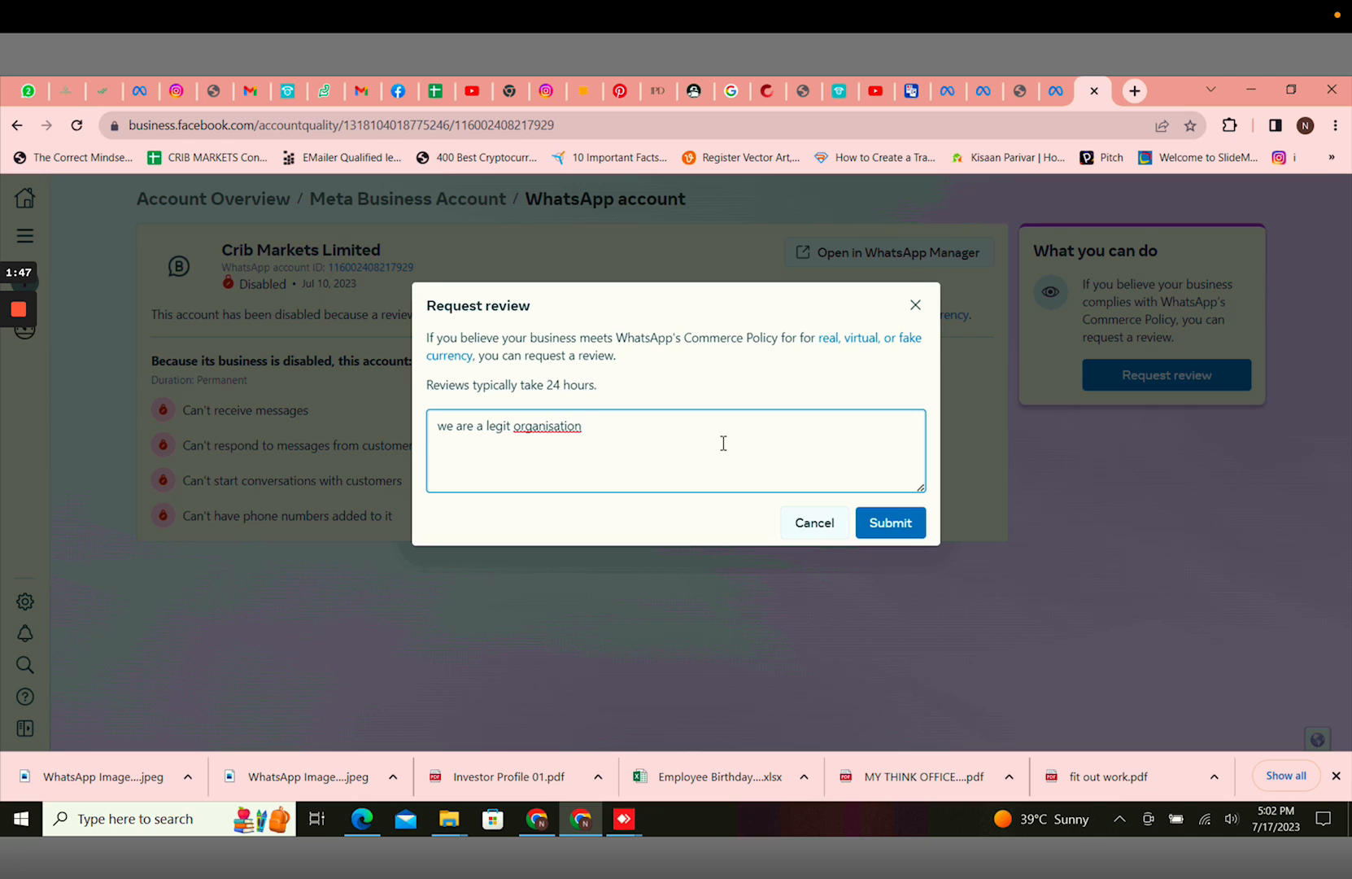